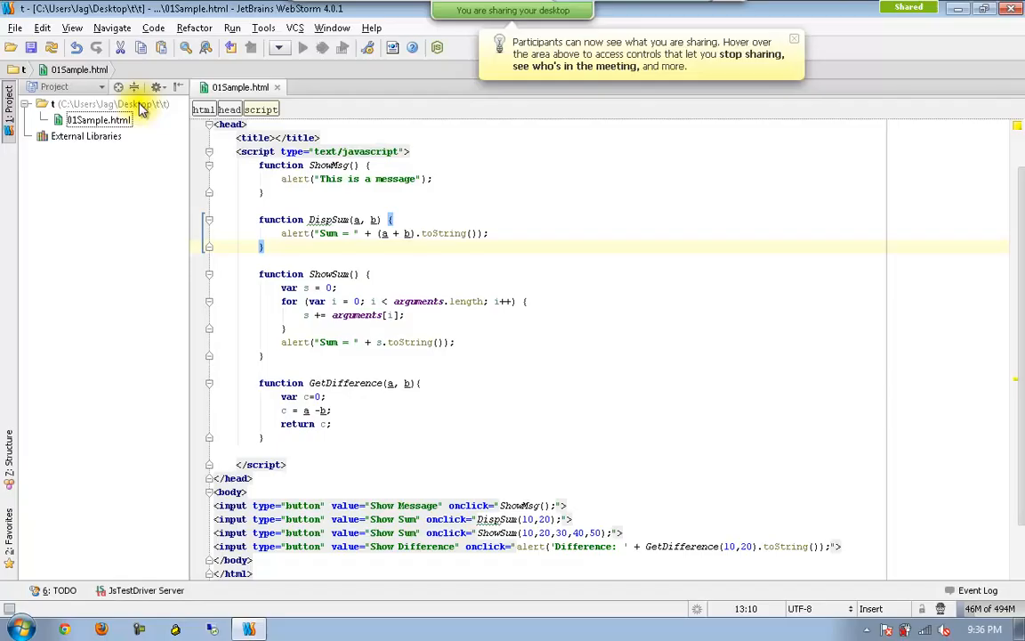
From the project folder's context menu, choose New > HTML File
{"action": "right_click", "coordinate": [116, 104]}
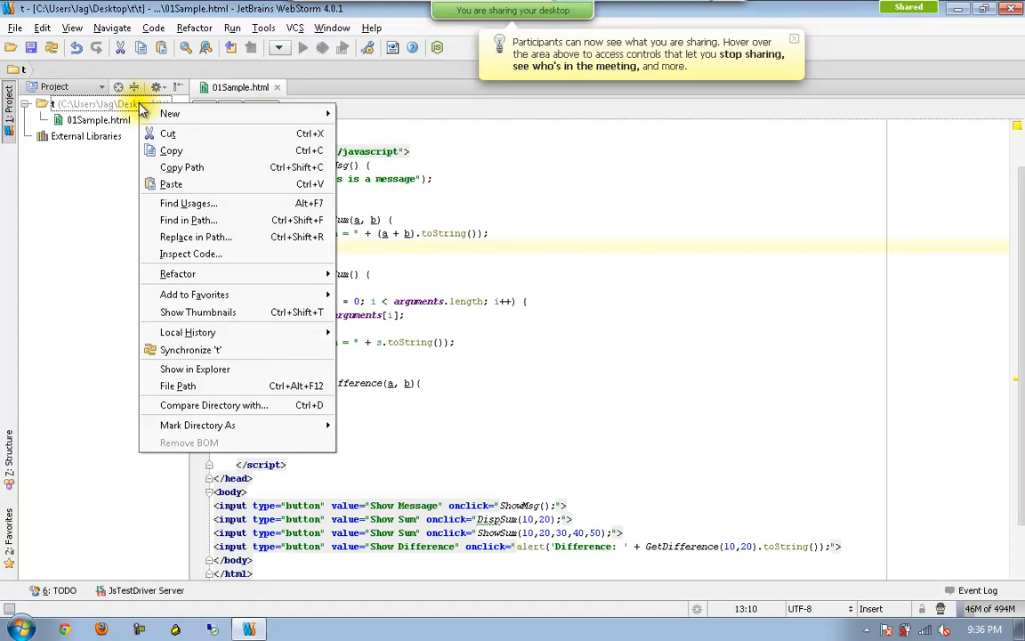
{"action": "mouse_move", "coordinate": [178, 114]}
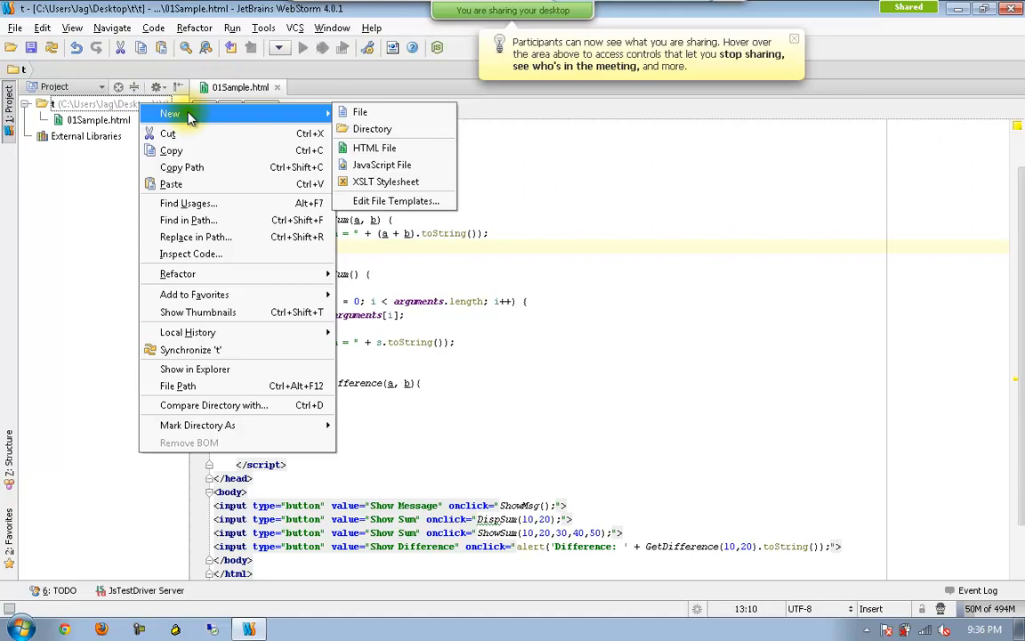
{"action": "left_click", "coordinate": [374, 148]}
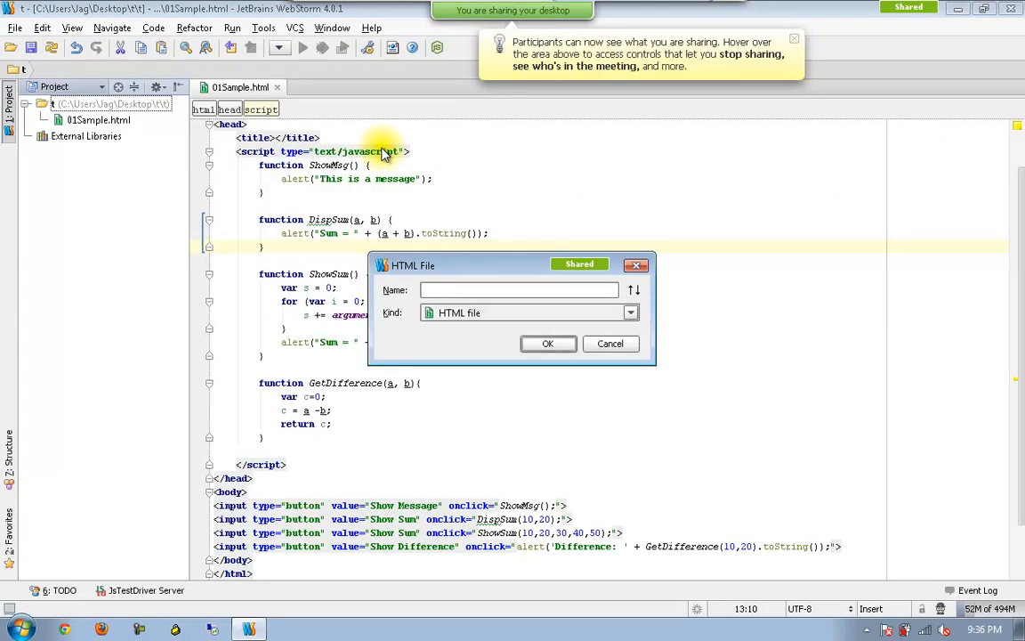
Name the new HTML file 02Sample and confirm its creation
{"action": "left_click", "coordinate": [519, 290]}
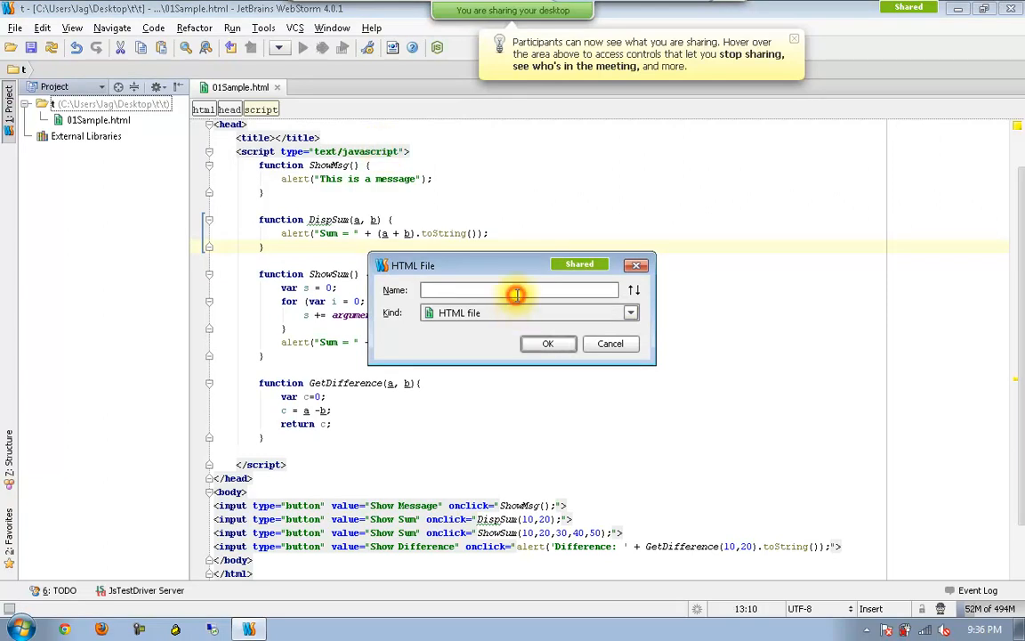
{"action": "type", "text": "02"}
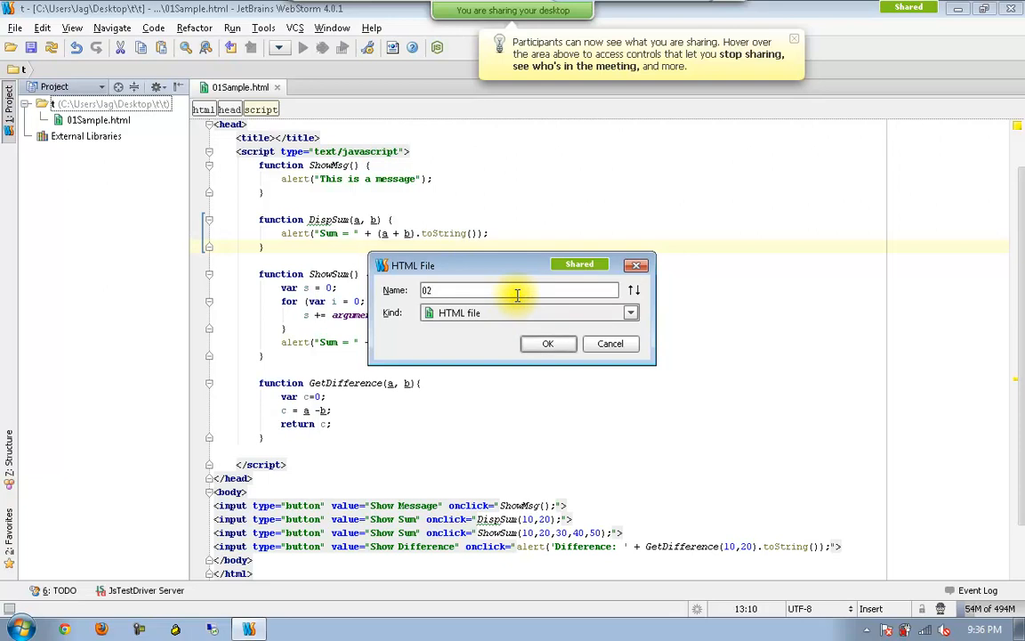
{"action": "left_click", "coordinate": [548, 344]}
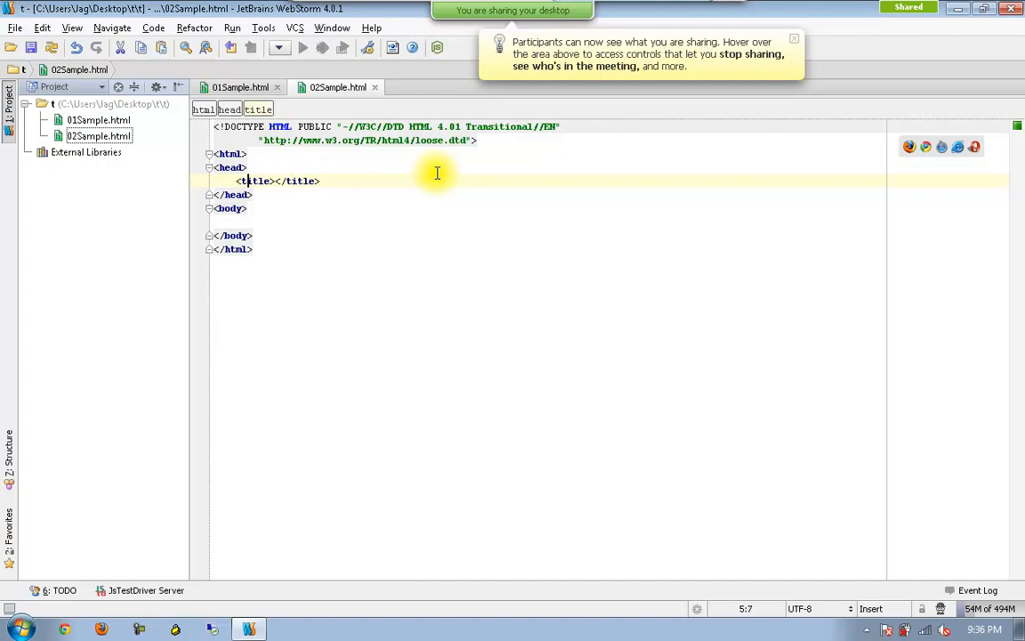
Add a text/javascript script defining var f1 = function() that alerts "This is a message"
{"action": "type", "text": "<script type=\"text/javascript\"></script>"}
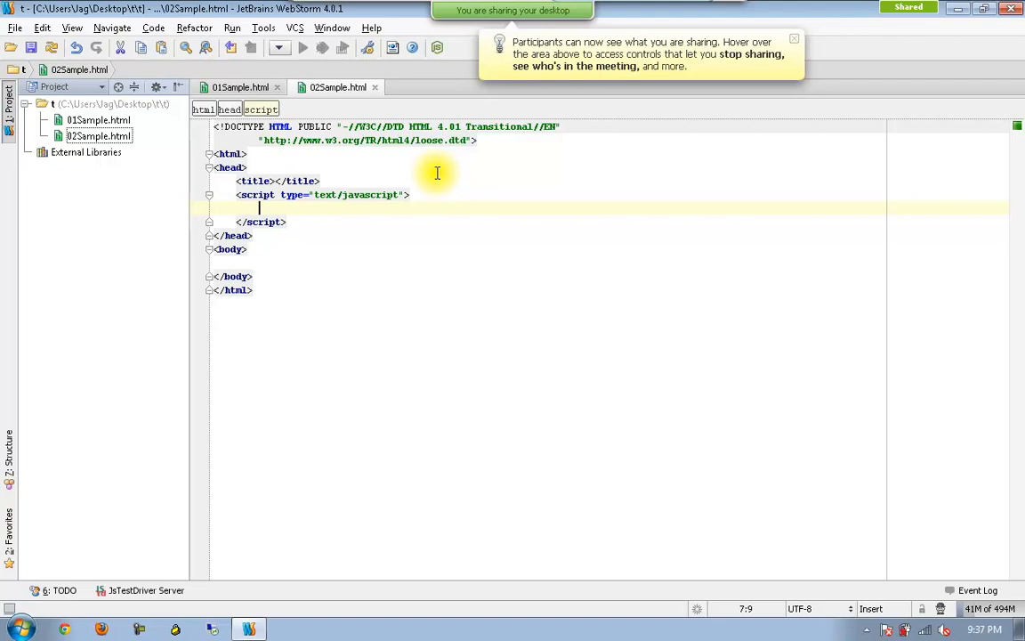
{"action": "type", "text": "var"}
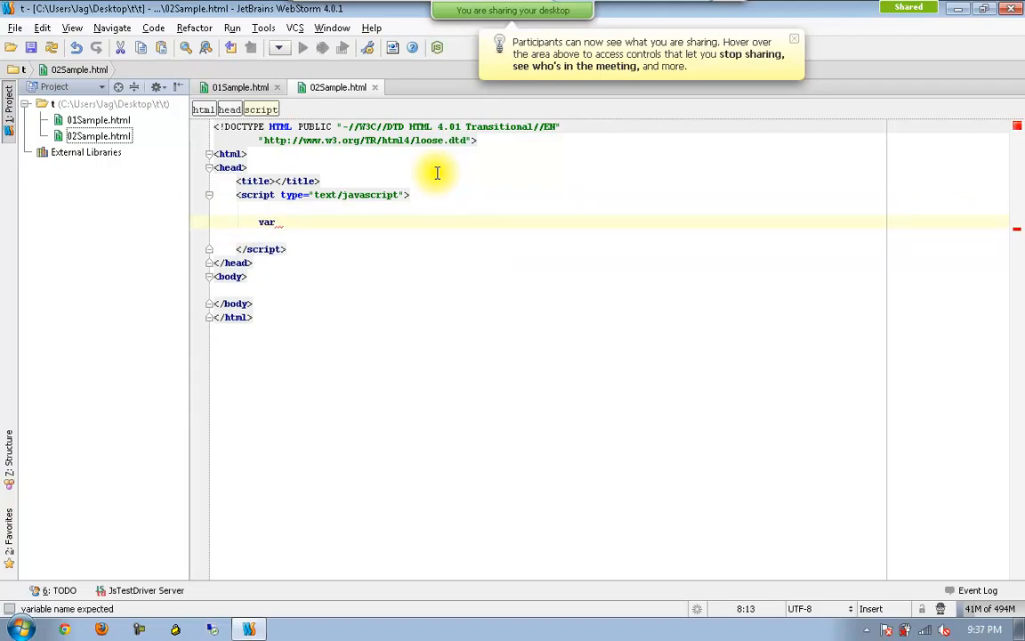
{"action": "type", "text": "f1"}
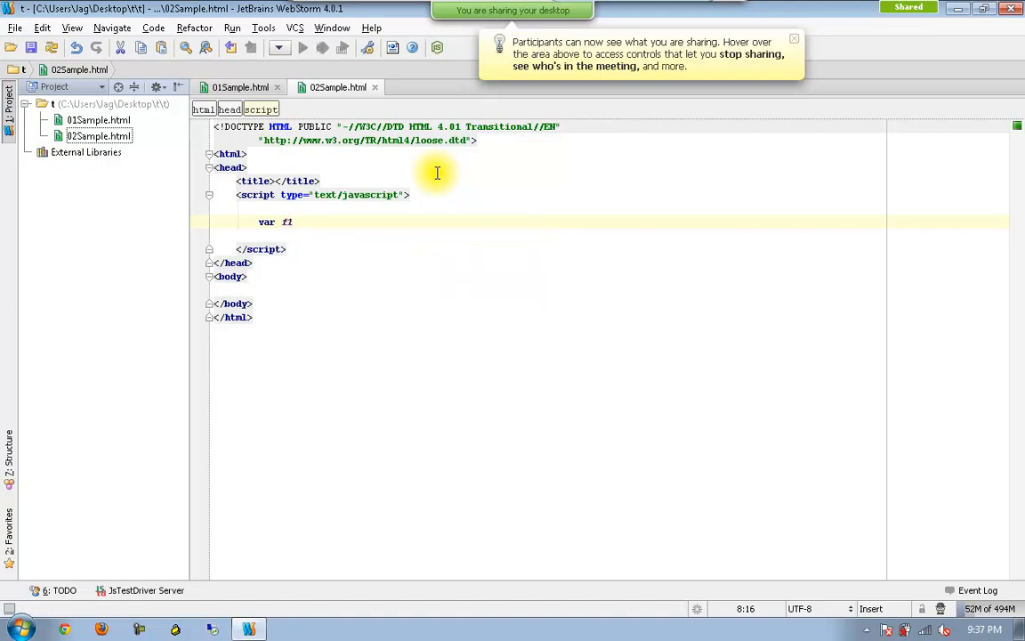
{"action": "type", "text": "="}
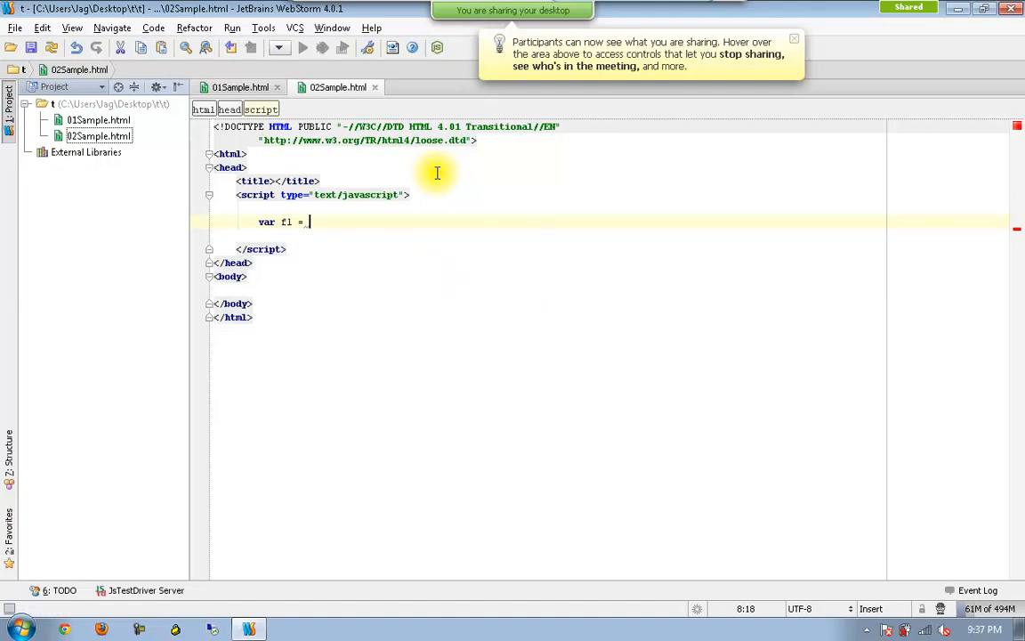
{"action": "type", "text": "functioin()"}
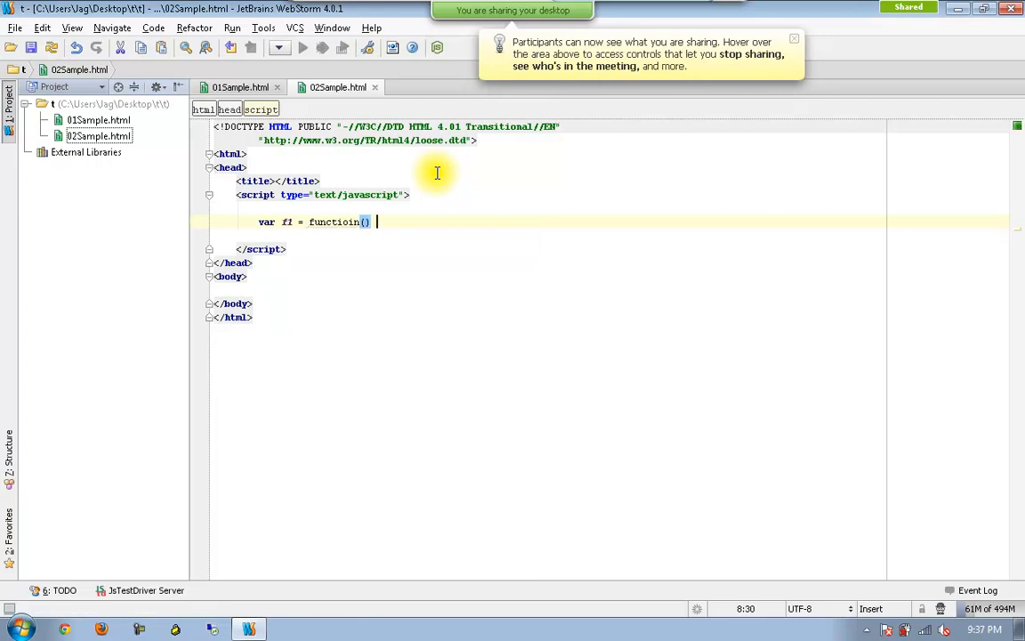
{"action": "type", "text": "{"}
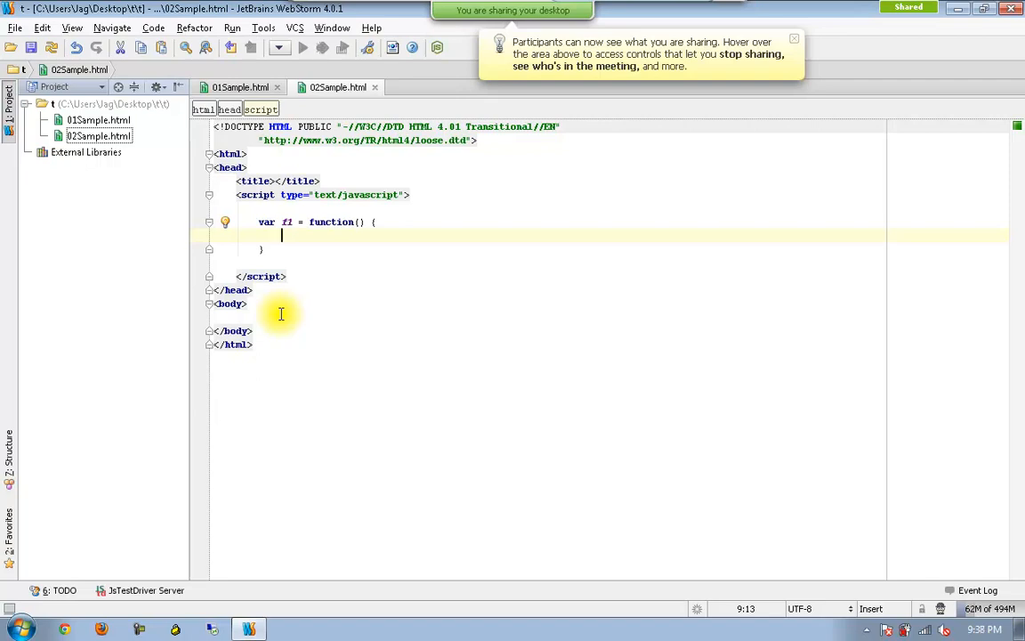
{"action": "type", "text": "alert"}
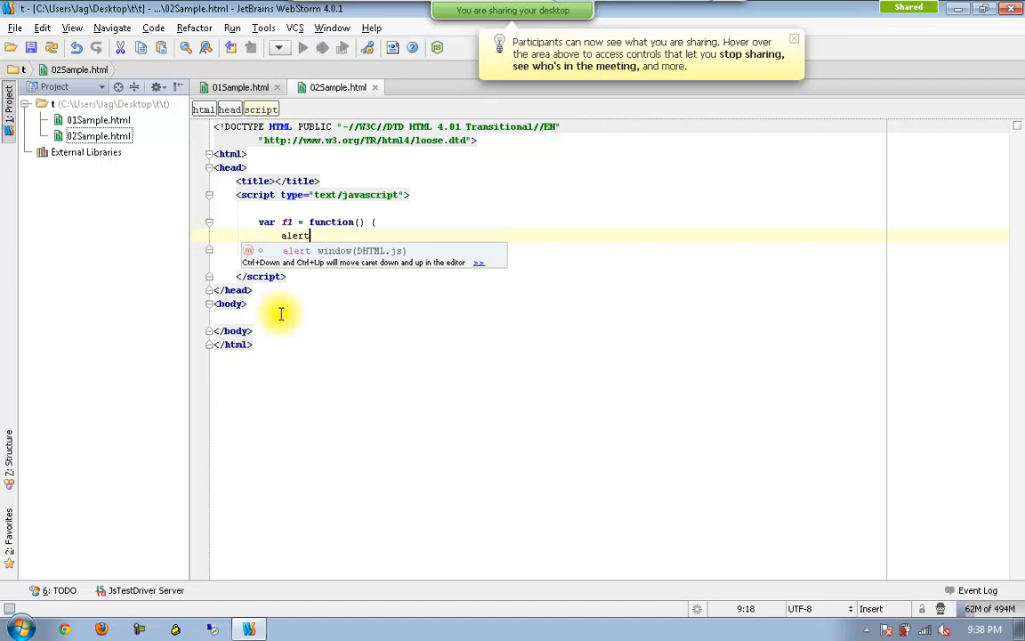
{"action": "type", "text": "(\"This is a message\");"}
{"action": "left_click", "coordinate": [610, 317]}
{"action": "type", "text": "<"}
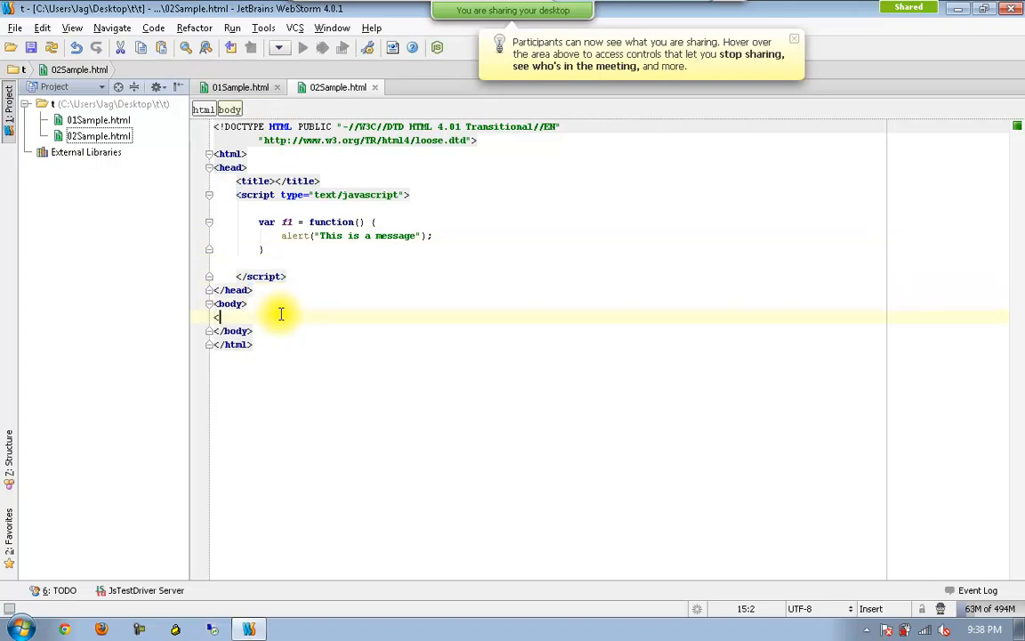
Add an input button with the value 'Show Message' to the body
{"action": "type", "text": "input type=\"button\""}
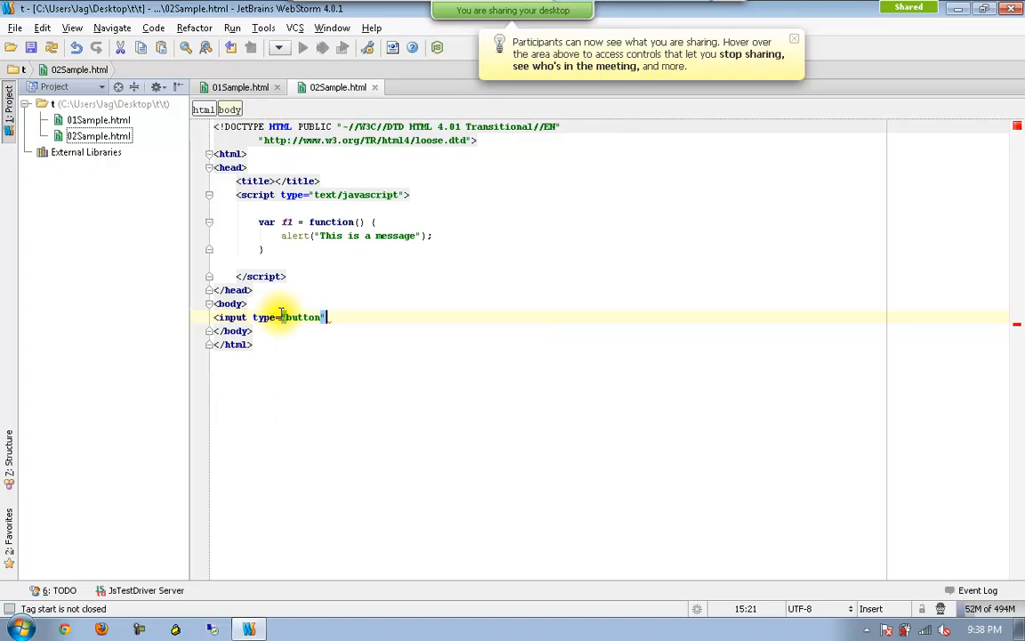
{"action": "type", "text": "value onclick=\" \""}
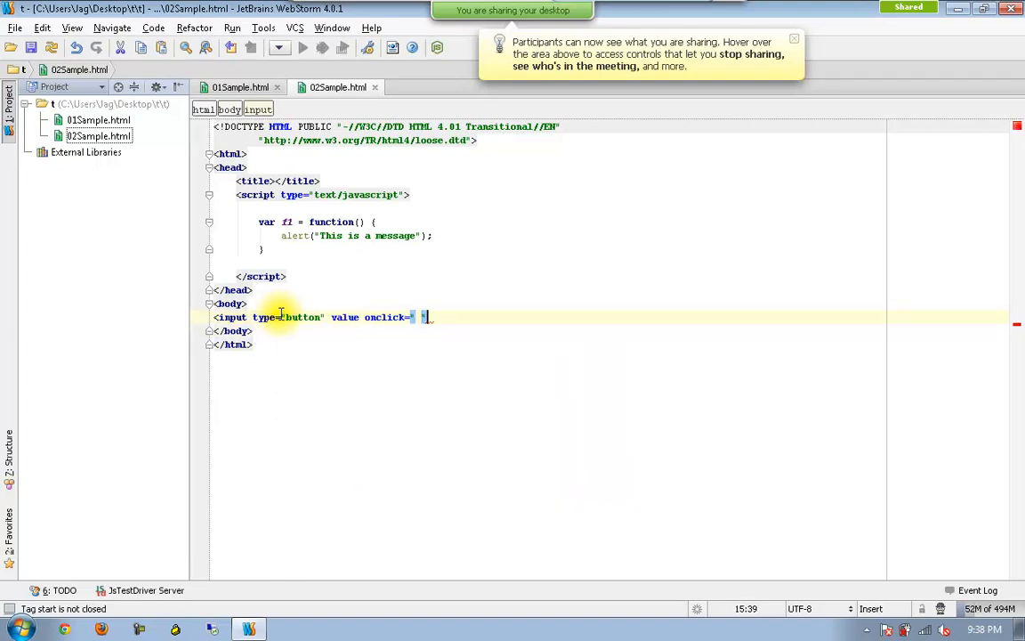
{"action": "type", "text": "Show"}
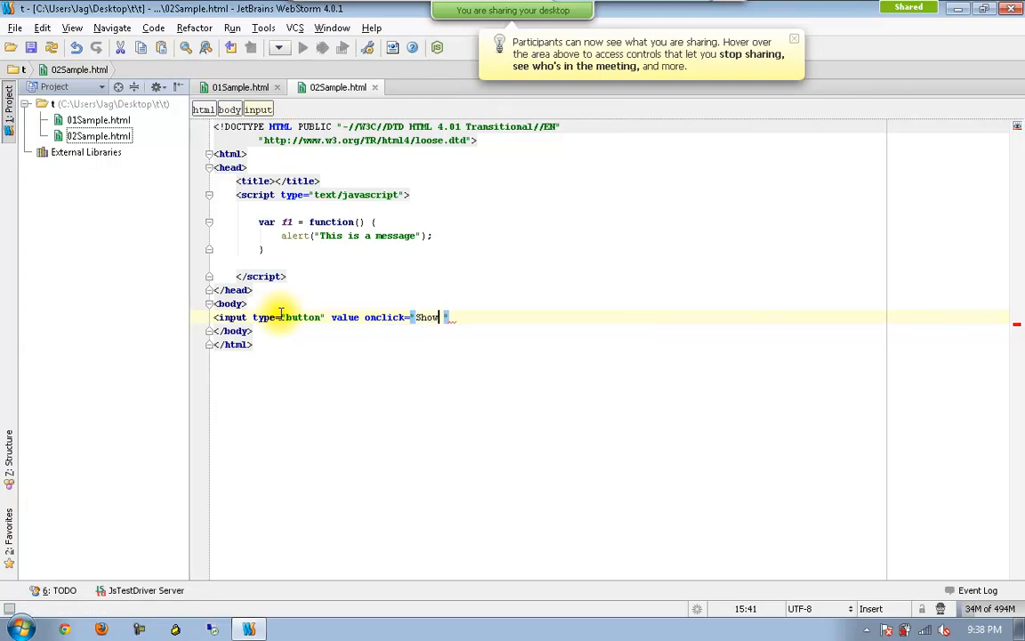
{"action": "type", "text": "Mess"}
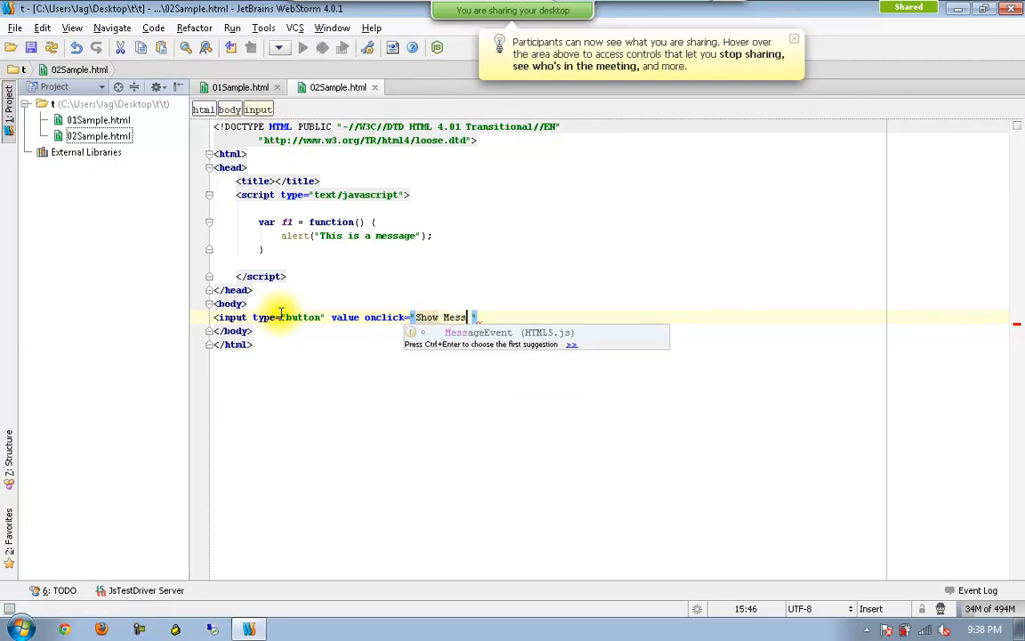
{"action": "type", "text": "age"}
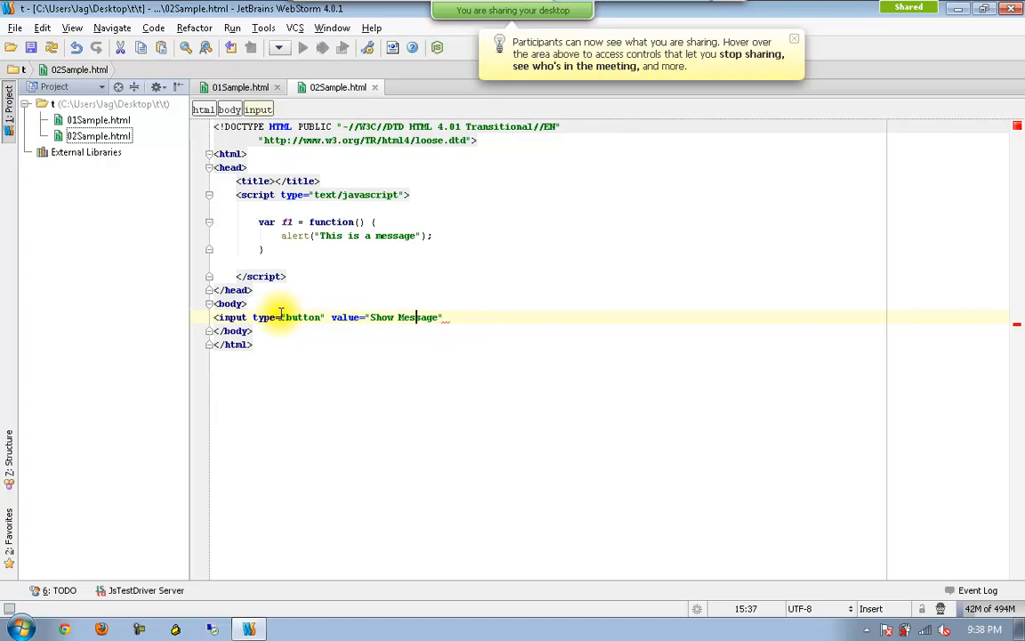
Give the button an onclick attribute that calls f1()
{"action": "type", "text": "on"}
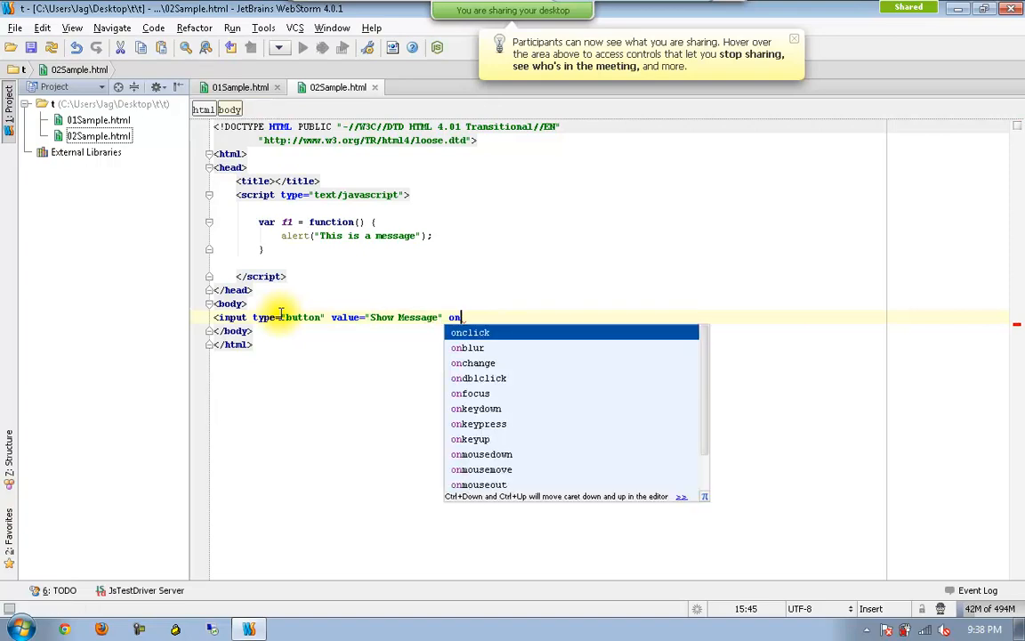
{"action": "left_click", "coordinate": [470, 332]}
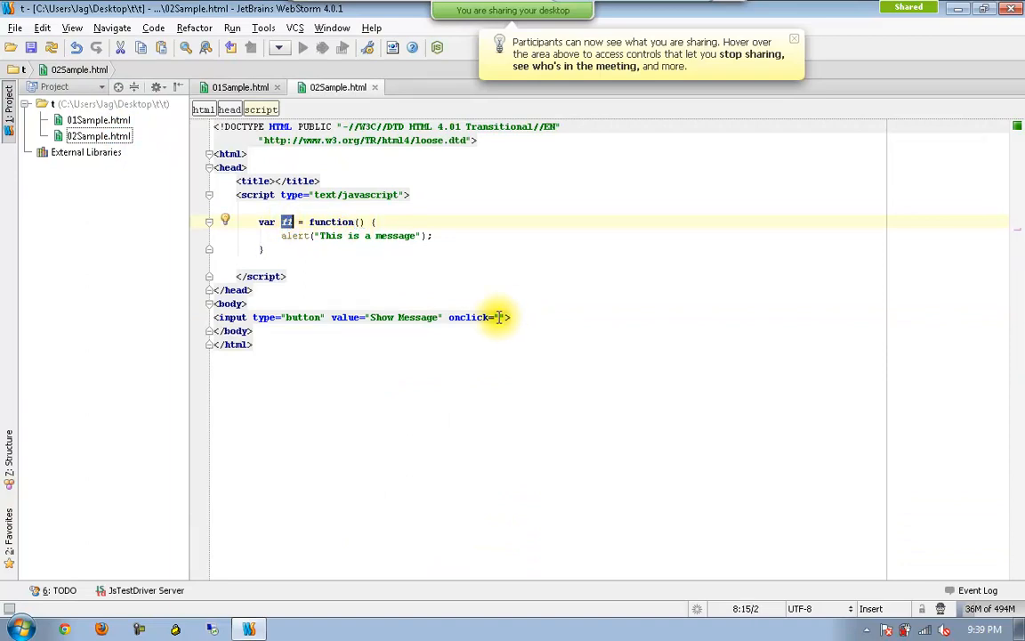
{"action": "type", "text": "f1"}
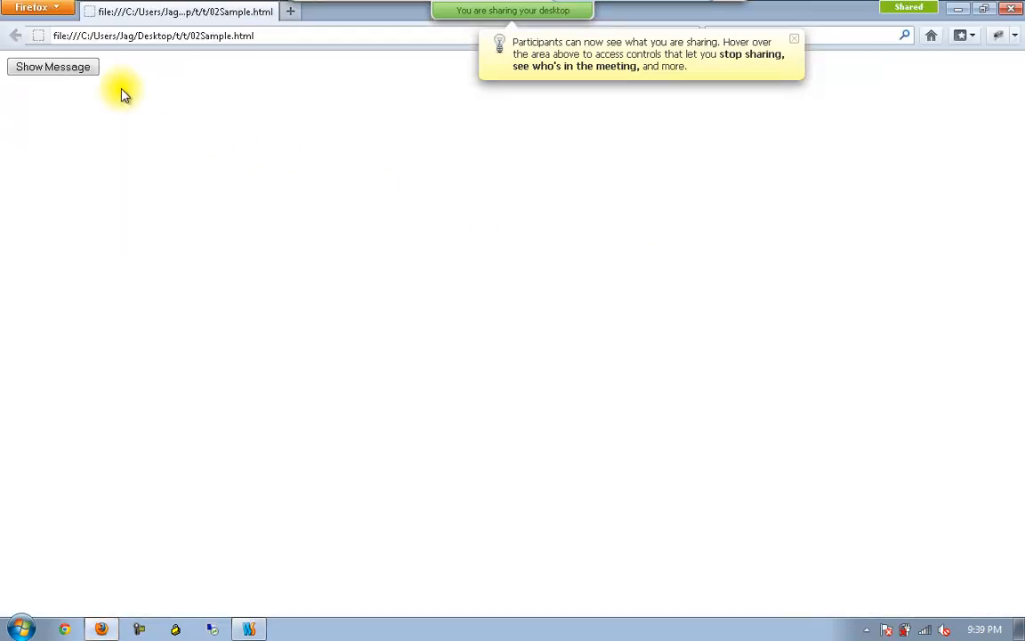
Click Show Message in Firefox and dismiss the 'This is a message' alert
{"action": "left_click", "coordinate": [53, 67]}
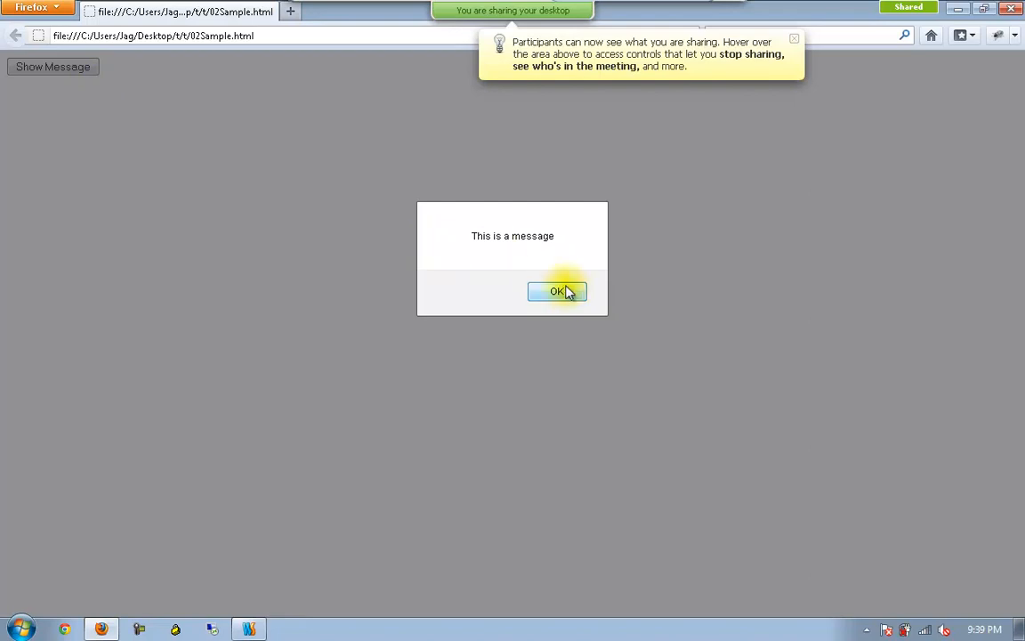
{"action": "left_click", "coordinate": [558, 292]}
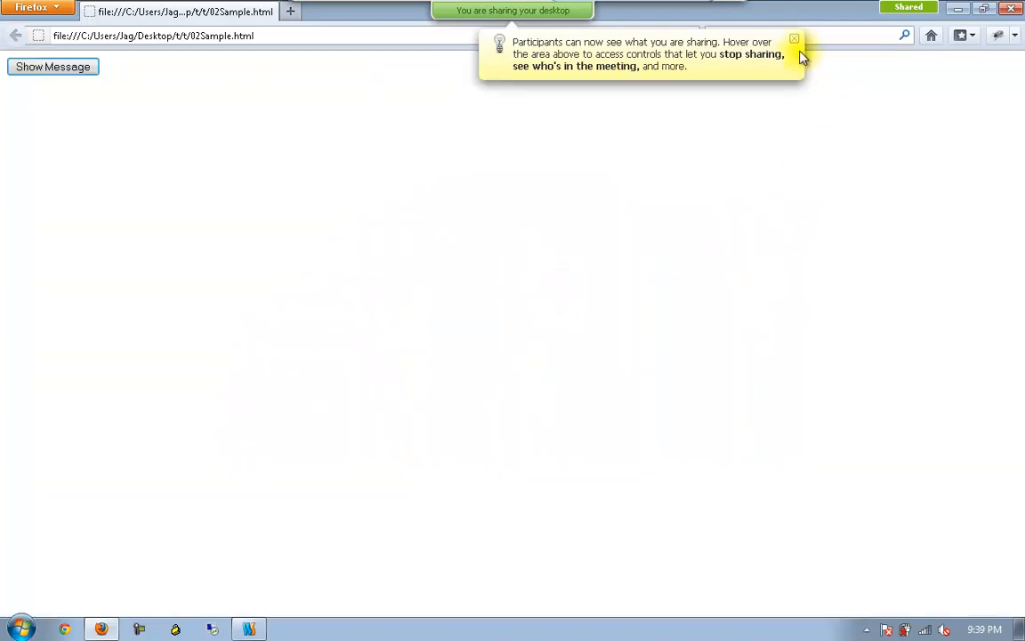
{"action": "left_click", "coordinate": [794, 39]}
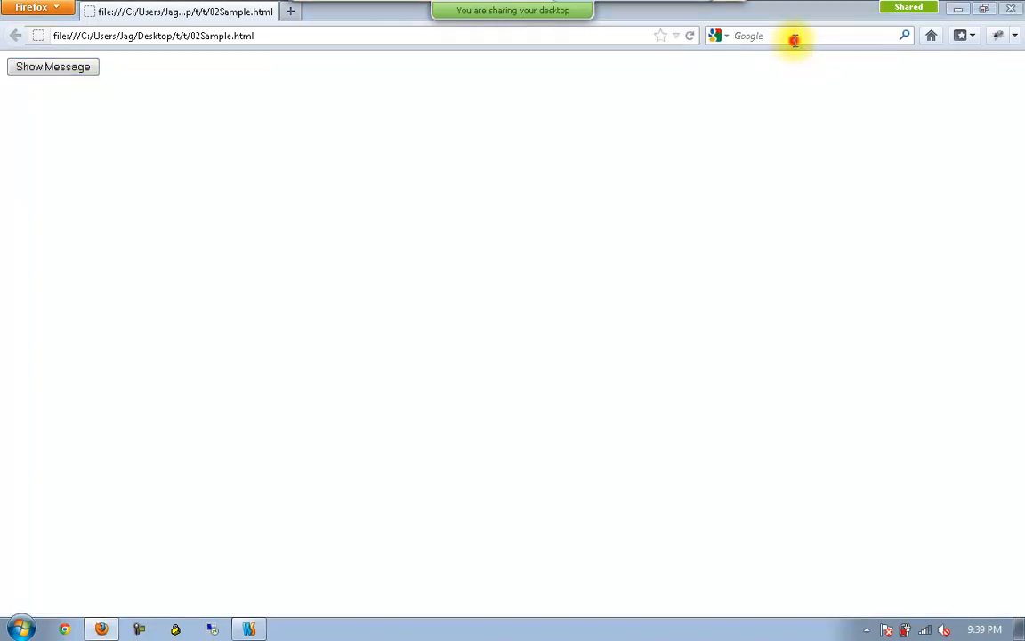
{"action": "left_click", "coordinate": [248, 629]}
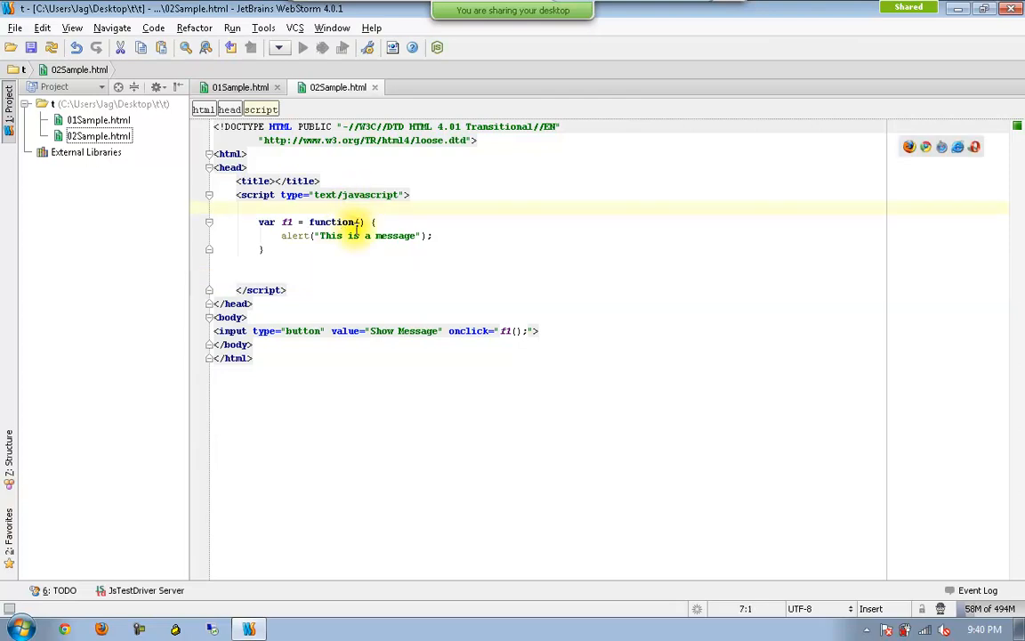
Insert a '//Function Literal Notation' comment above var f1 and reformat the script
{"action": "type", "text": "//"}
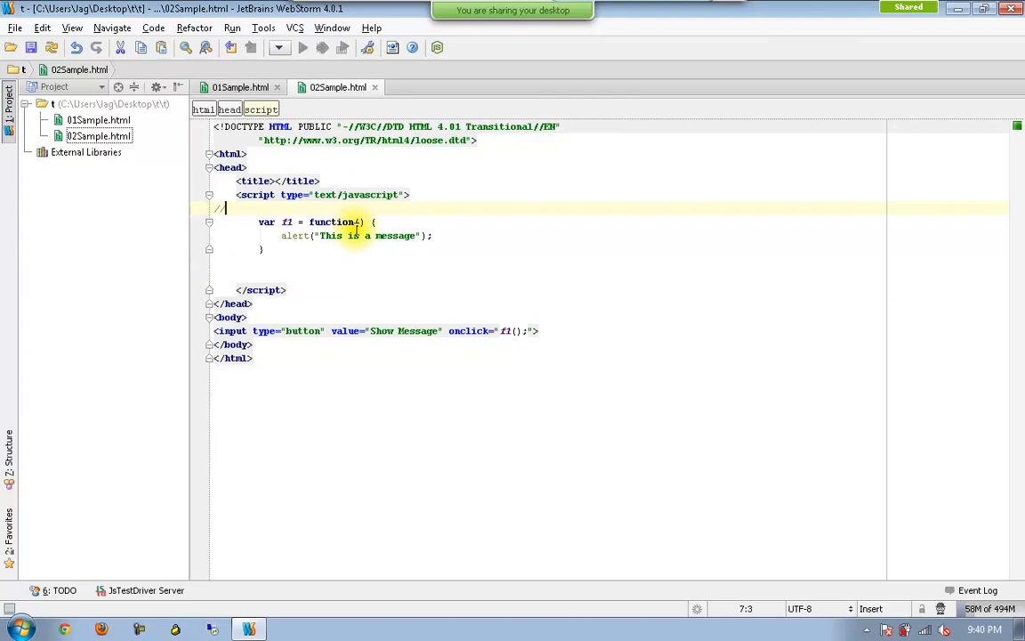
{"action": "type", "text": "Functiona"}
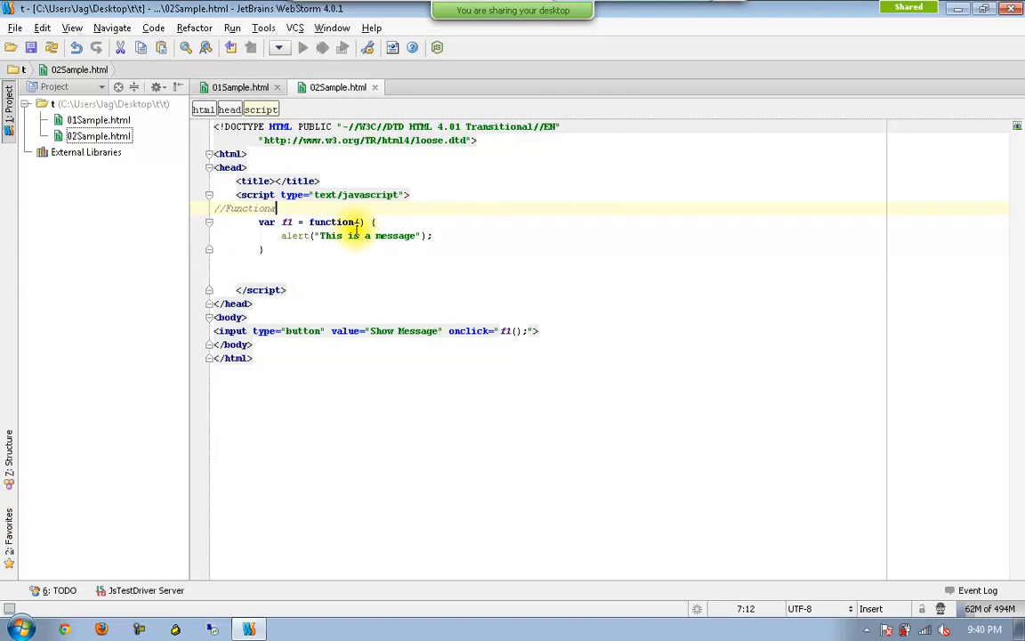
{"action": "type", "text": "Literal Notatio"}
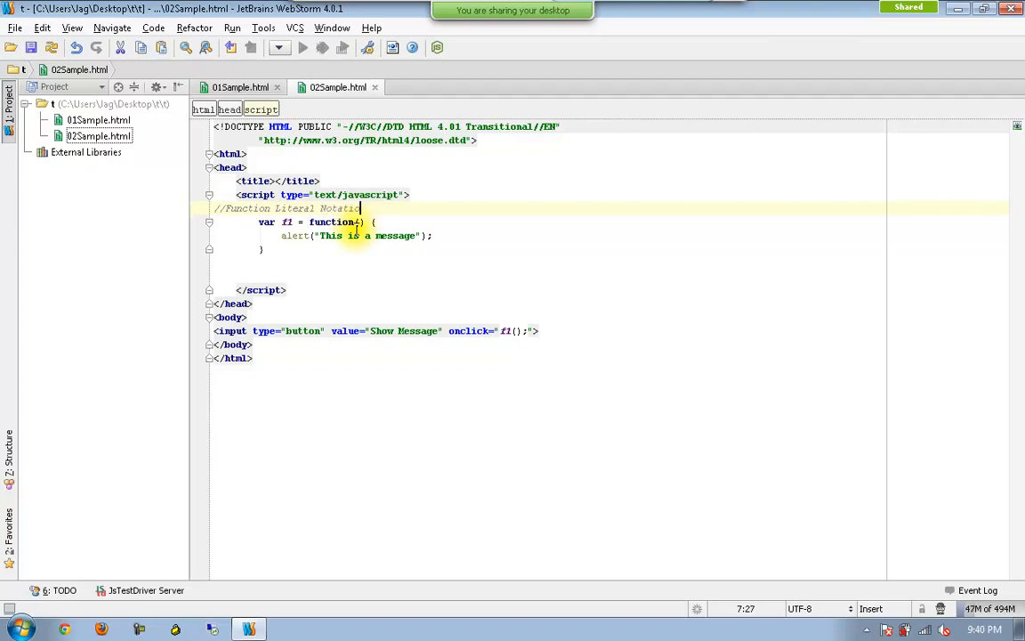
{"action": "key", "text": "enter"}
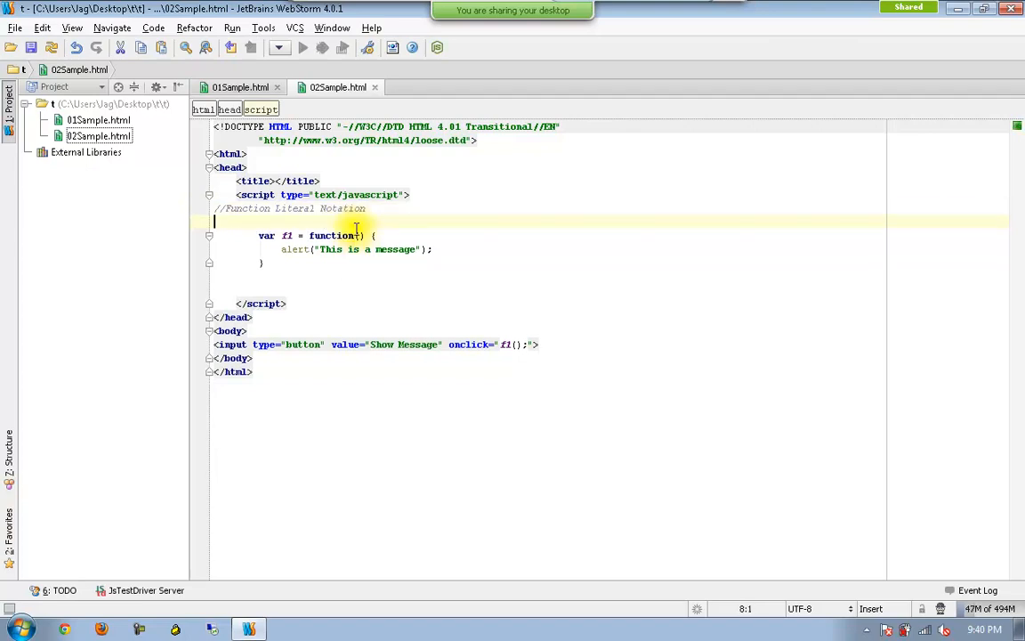
{"action": "key", "text": "ctrl+f"}
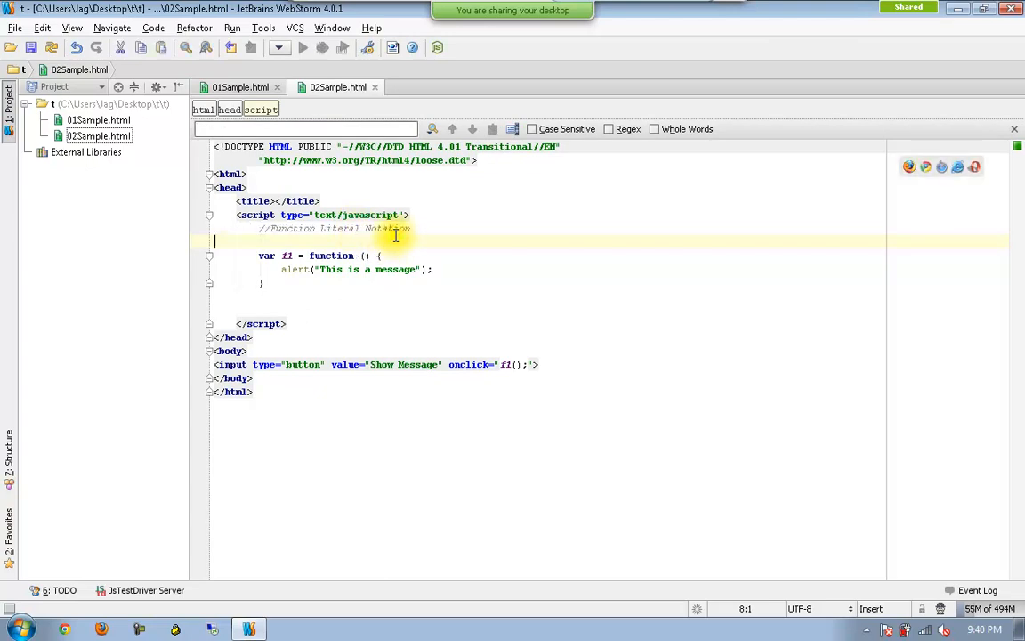
Type a '//Function objects' comment line, then begin a '//Anonymous' comment below it
{"action": "type", "text": "//Function objects"}
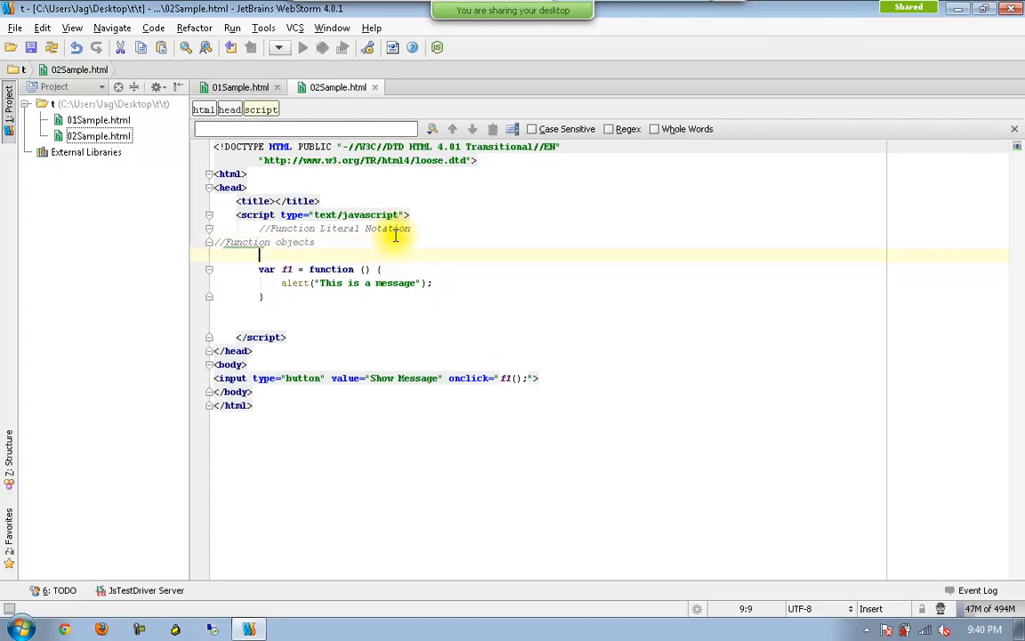
{"action": "type", "text": "//"}
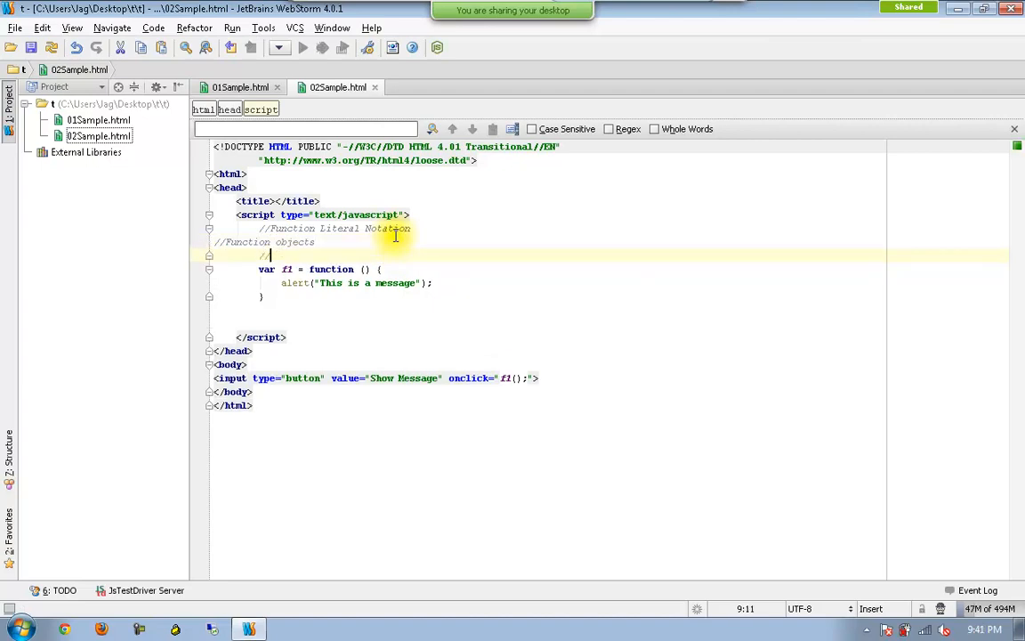
{"action": "type", "text": "Anonymo"}
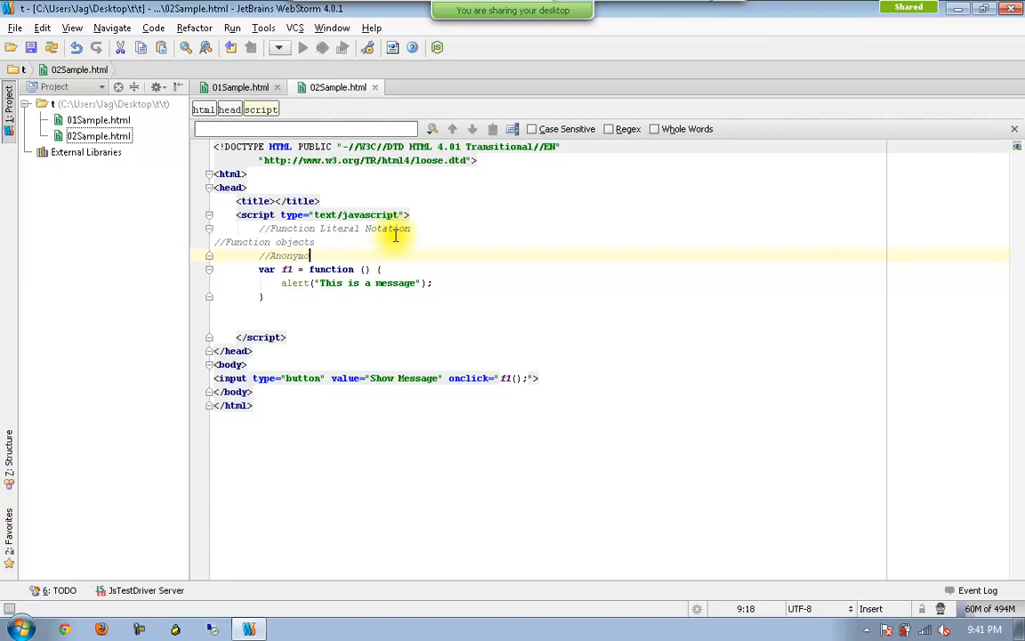